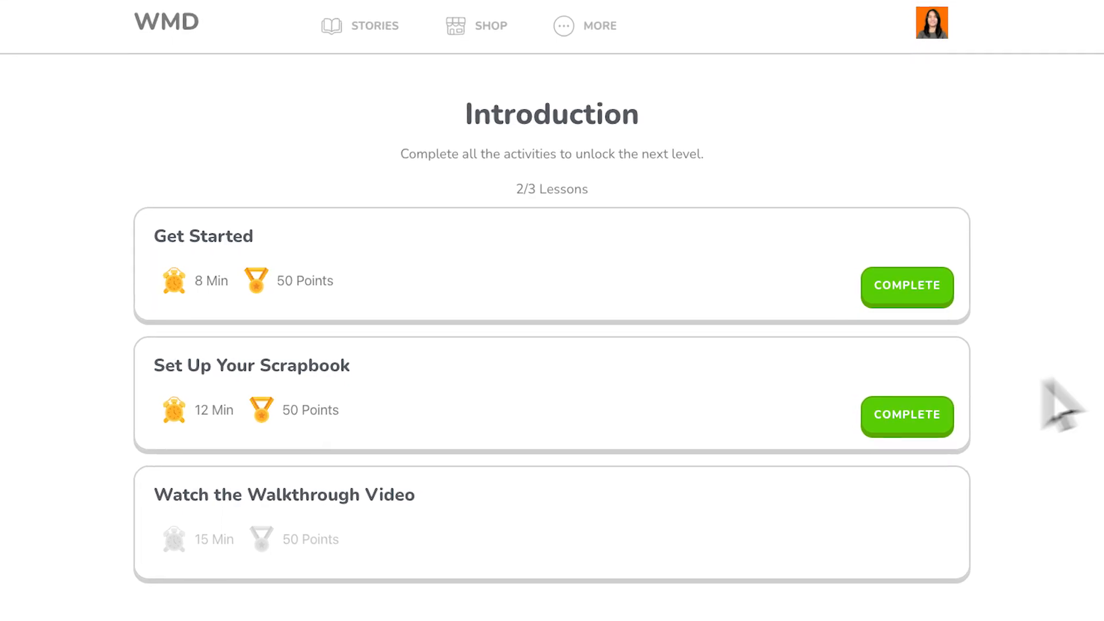
Mark the Get Started lesson complete so the green button and Completed! bar appear.
{"action": "left_click", "coordinate": [284, 495]}
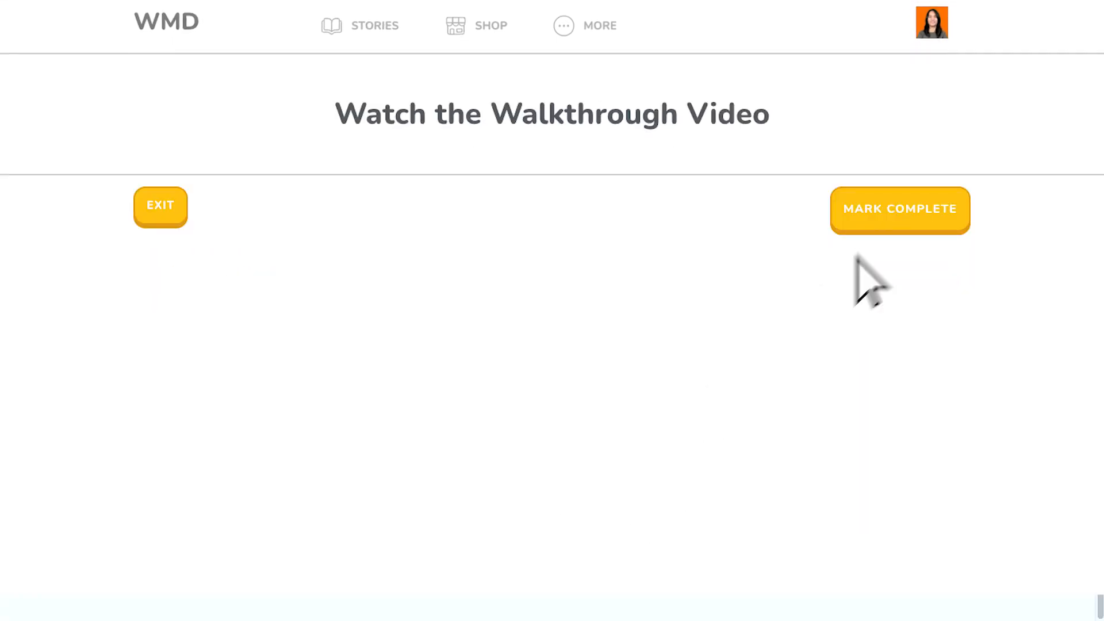
{"action": "left_click", "coordinate": [900, 210]}
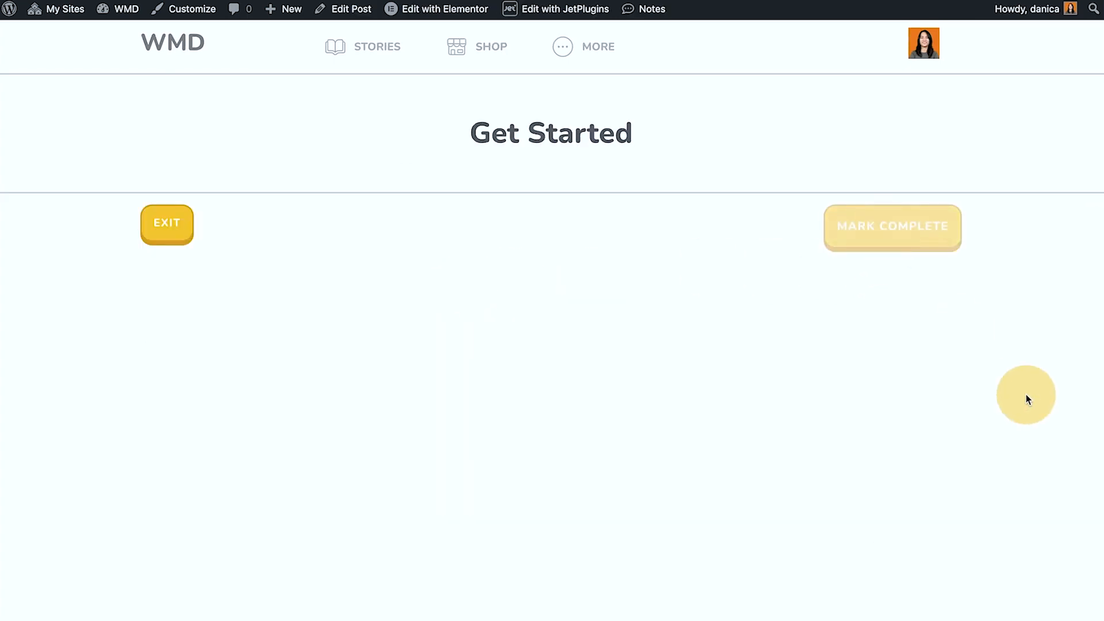
{"action": "left_click", "coordinate": [892, 226]}
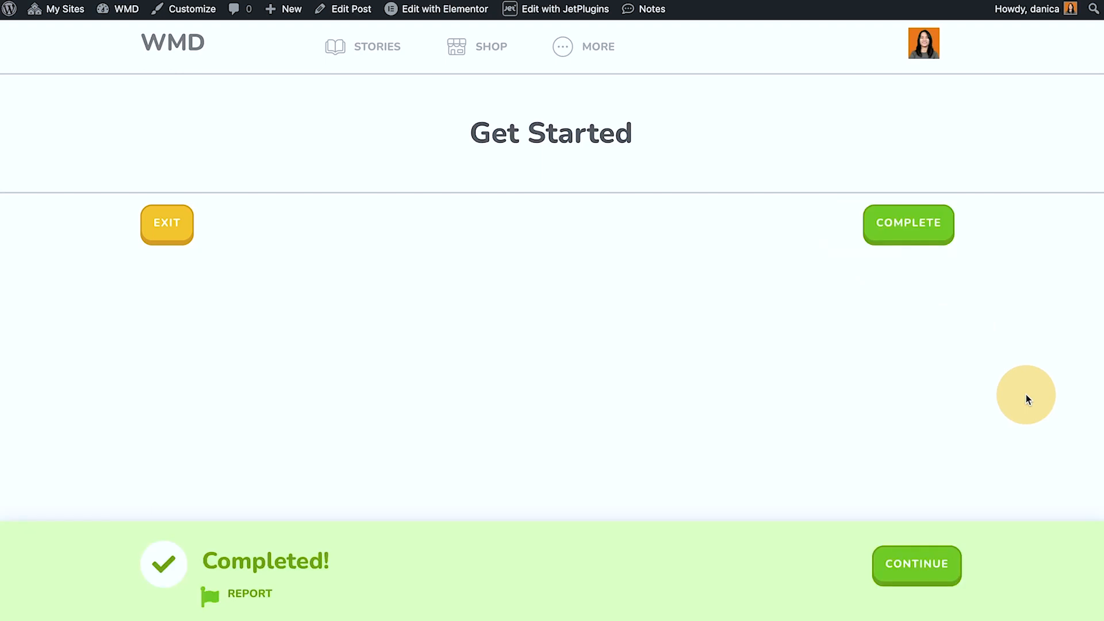
{"action": "mouse_move", "coordinate": [357, 557]}
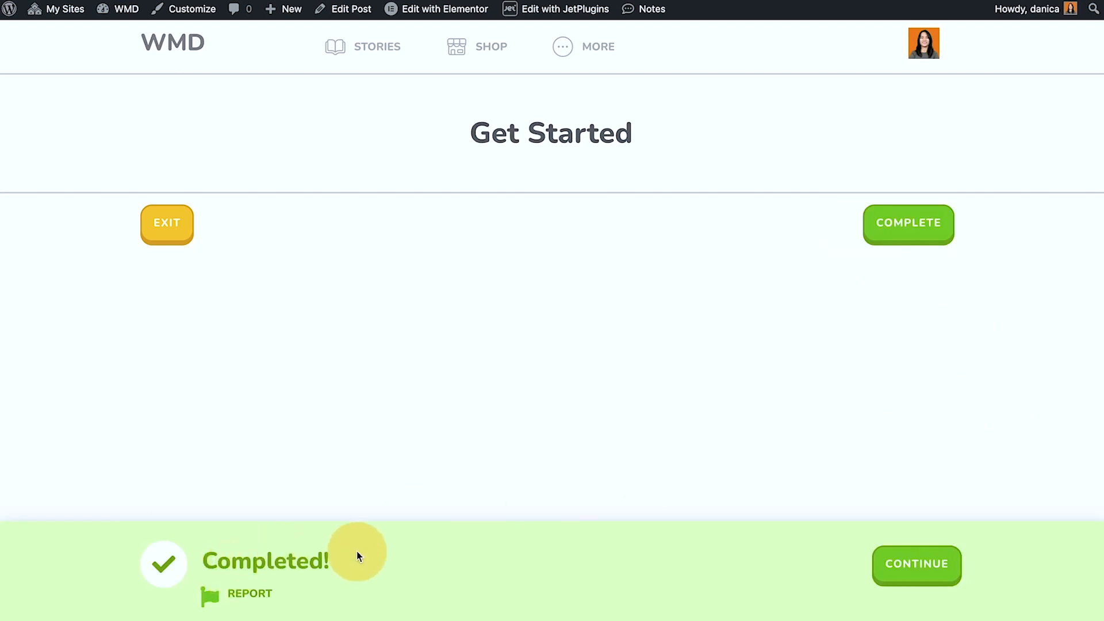
{"action": "mouse_move", "coordinate": [249, 593]}
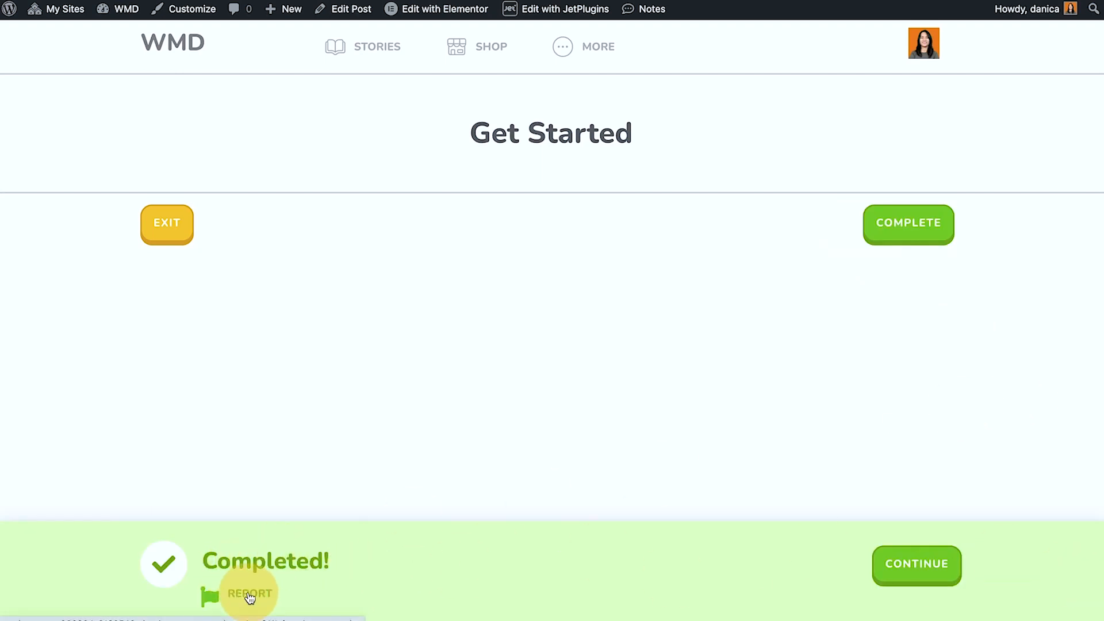
View the Report a problem form from the Completed! bar, then close it.
{"action": "left_click", "coordinate": [250, 593]}
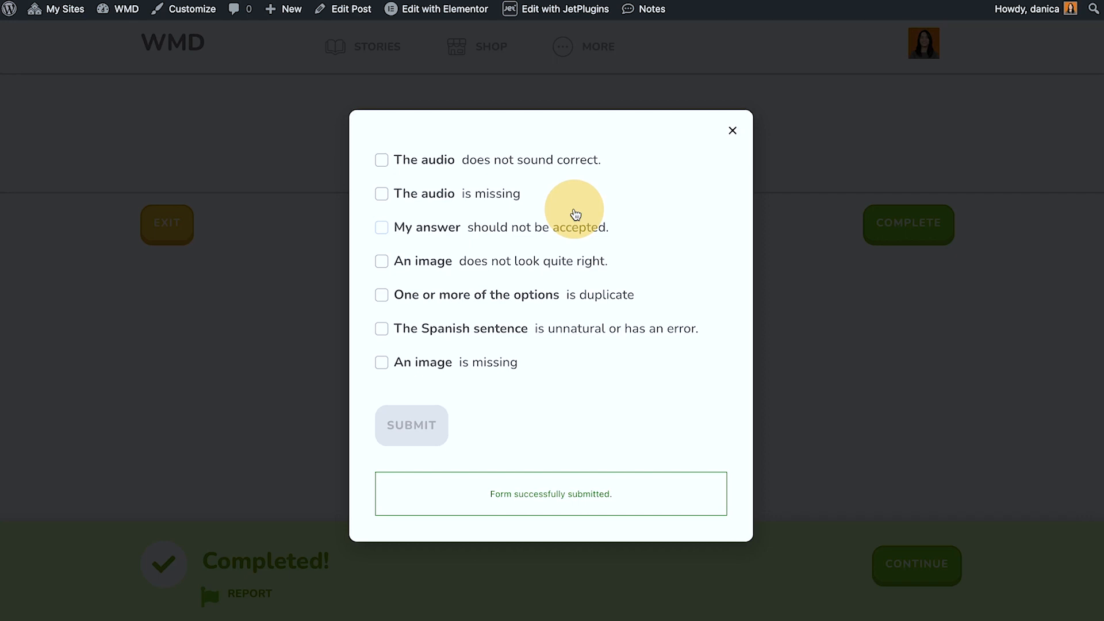
{"action": "mouse_move", "coordinate": [697, 209]}
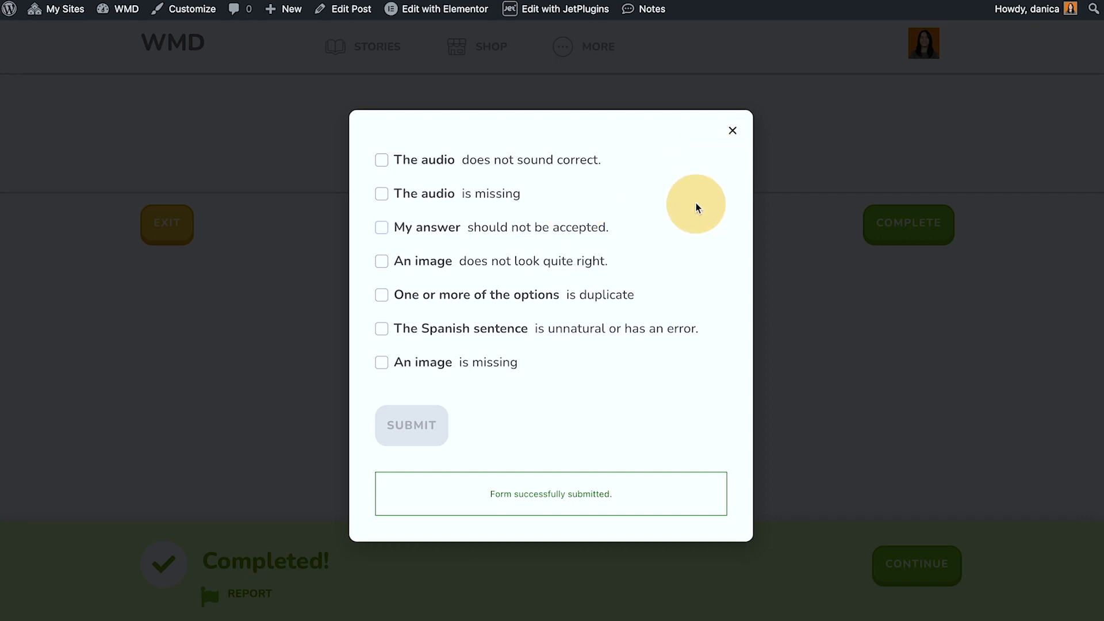
{"action": "mouse_move", "coordinate": [707, 186]}
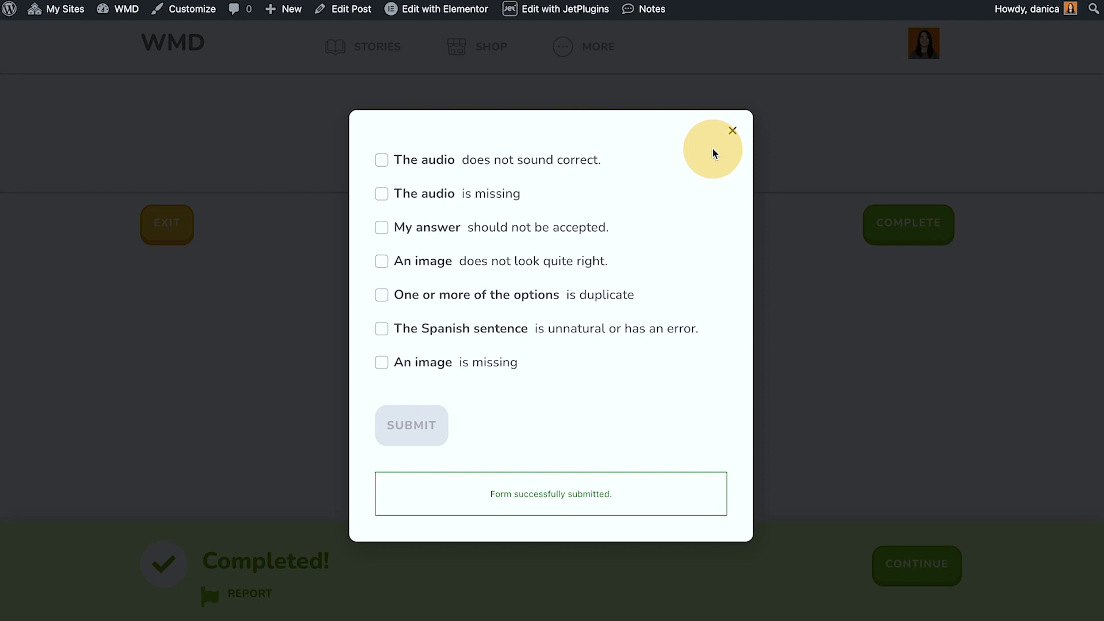
{"action": "mouse_move", "coordinate": [733, 134]}
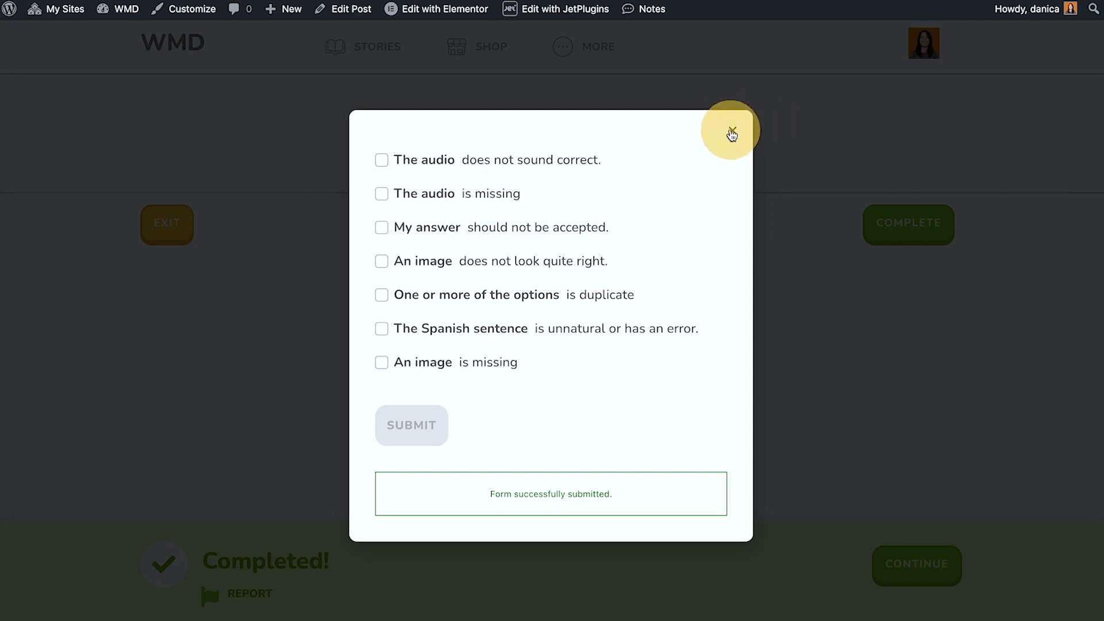
{"action": "left_click", "coordinate": [730, 135]}
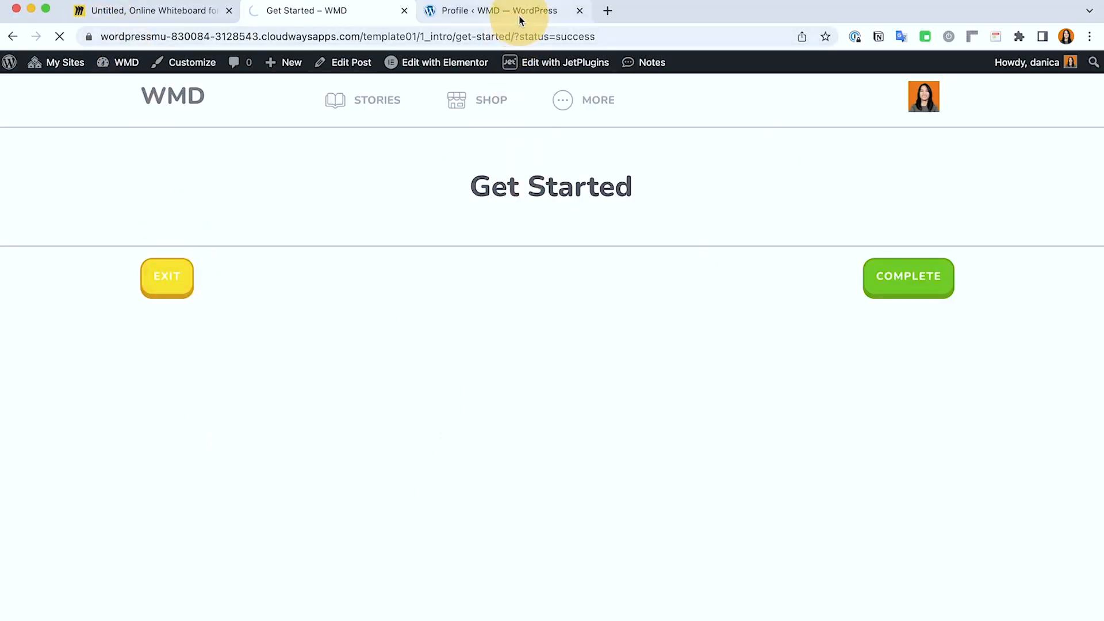
Go to the Set Up Your Scrapbook lesson and open its Lesson Complete popup template for editing.
{"action": "left_click", "coordinate": [166, 277]}
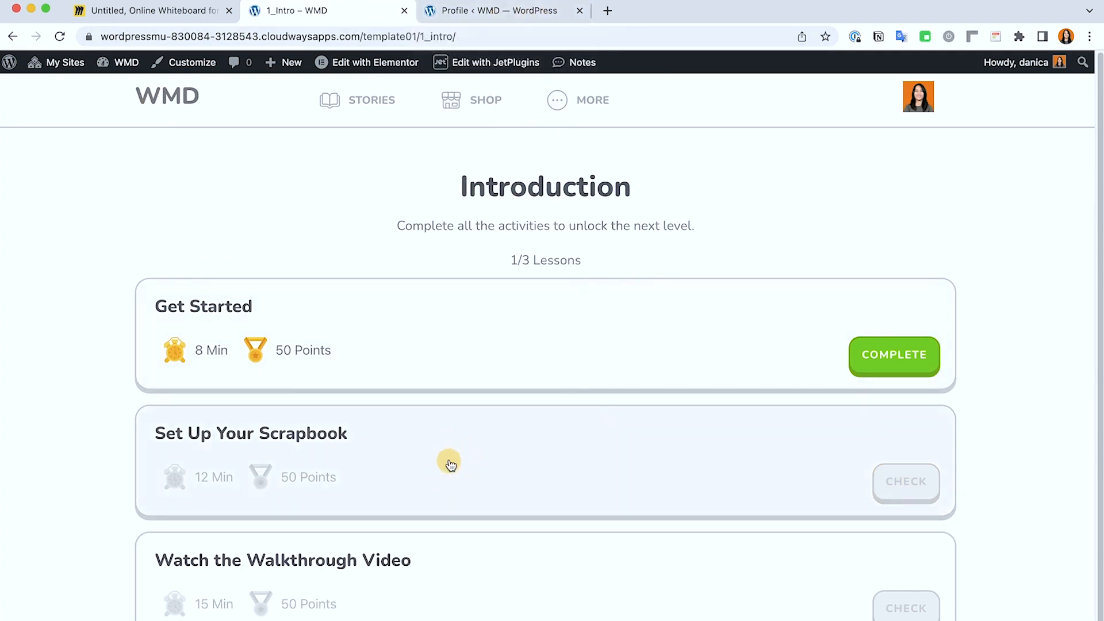
{"action": "left_click", "coordinate": [250, 434]}
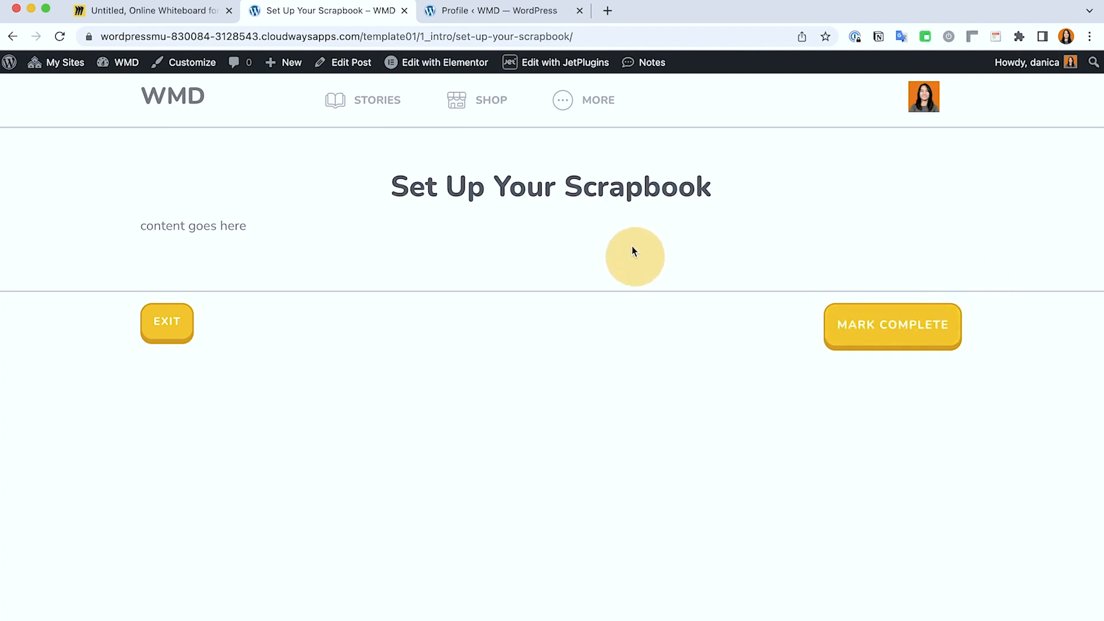
{"action": "left_click", "coordinate": [437, 62]}
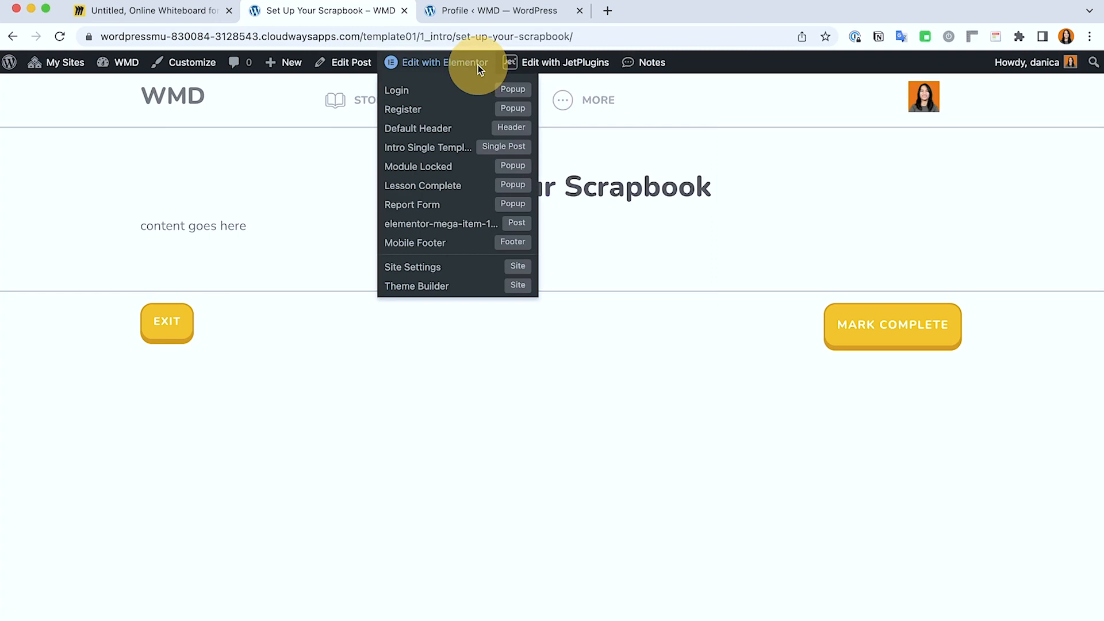
{"action": "mouse_move", "coordinate": [458, 66]}
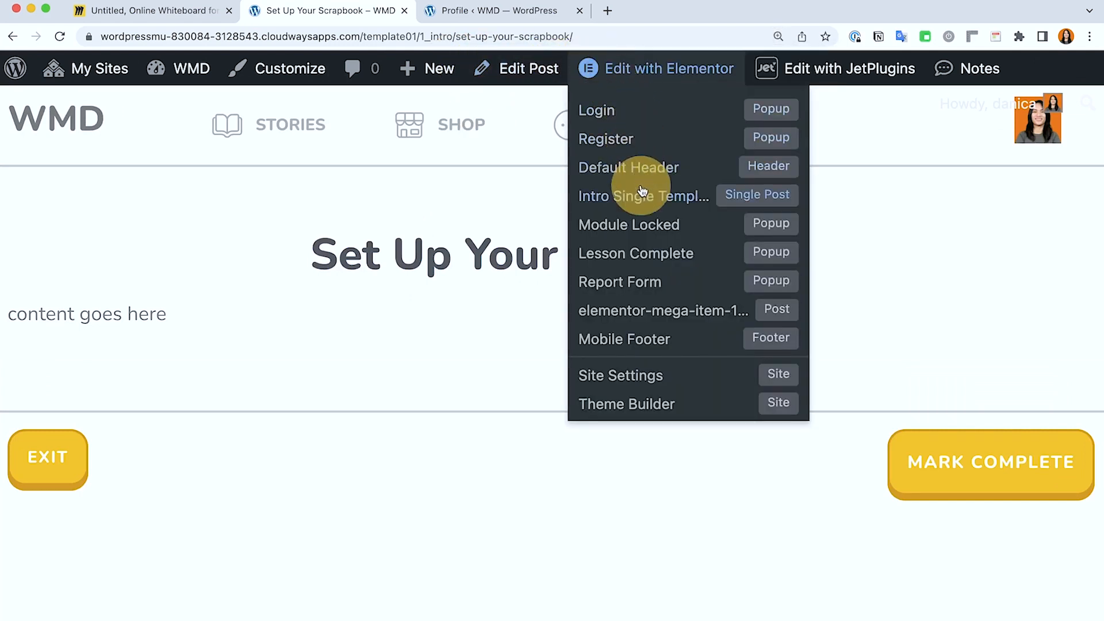
{"action": "mouse_move", "coordinate": [635, 253]}
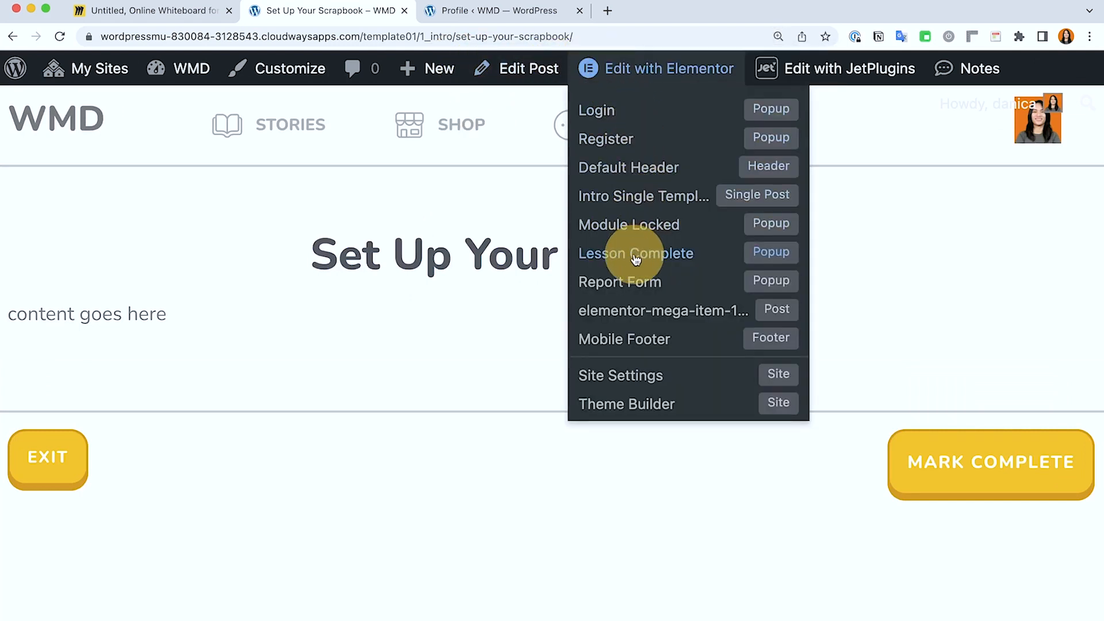
{"action": "left_click", "coordinate": [635, 253]}
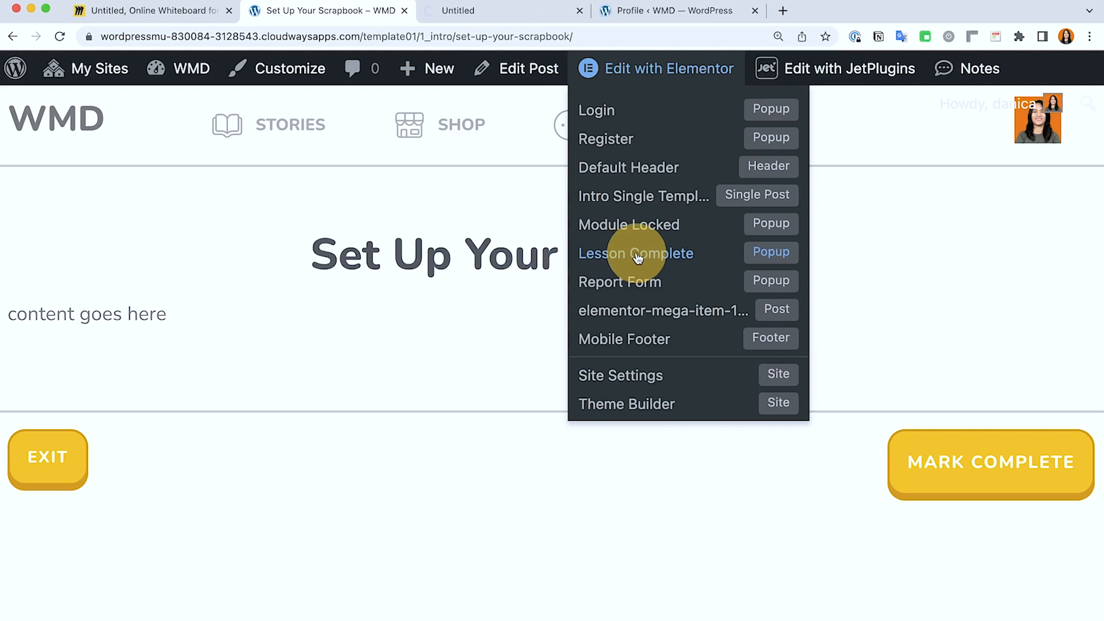
{"action": "left_click", "coordinate": [635, 253]}
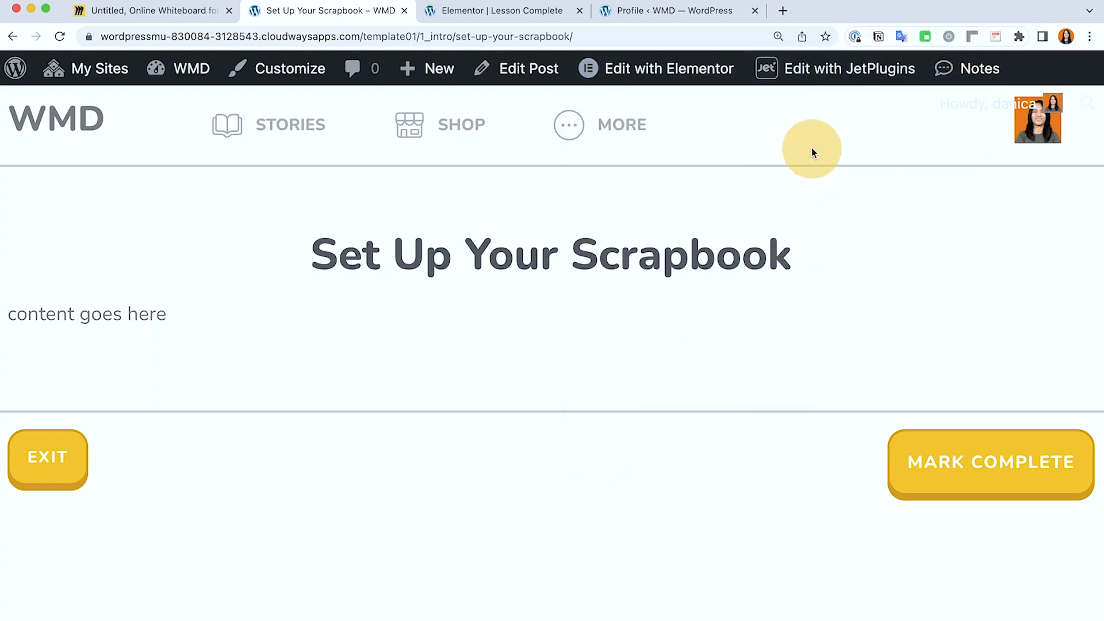
Switch to the Elementor | Lesson Complete browser tab showing the popup editor.
{"action": "left_click", "coordinate": [849, 68]}
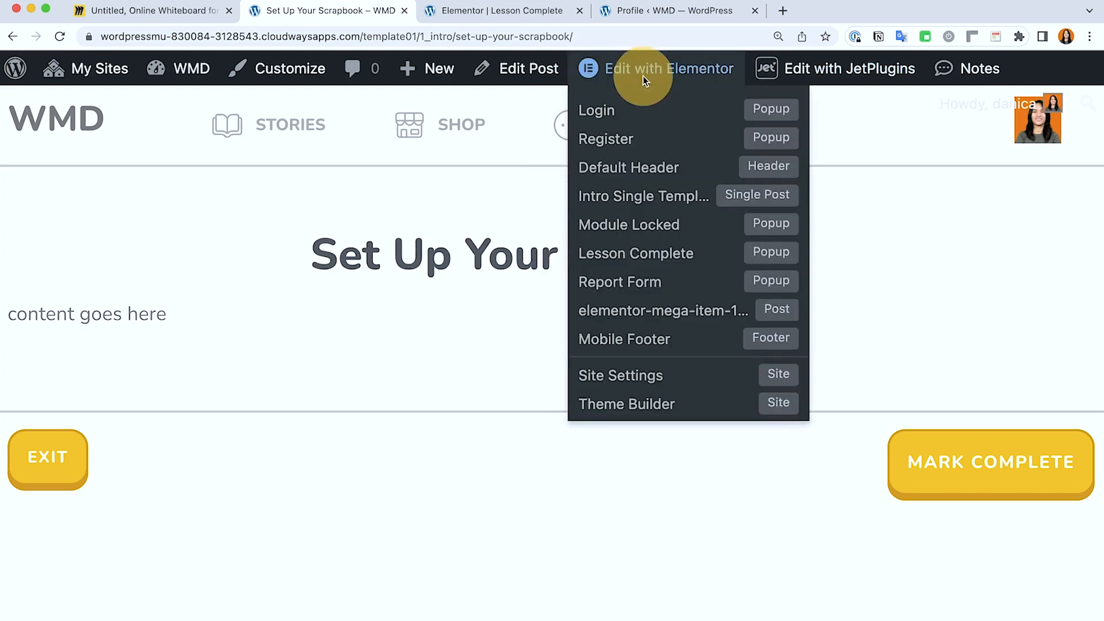
{"action": "mouse_move", "coordinate": [641, 282]}
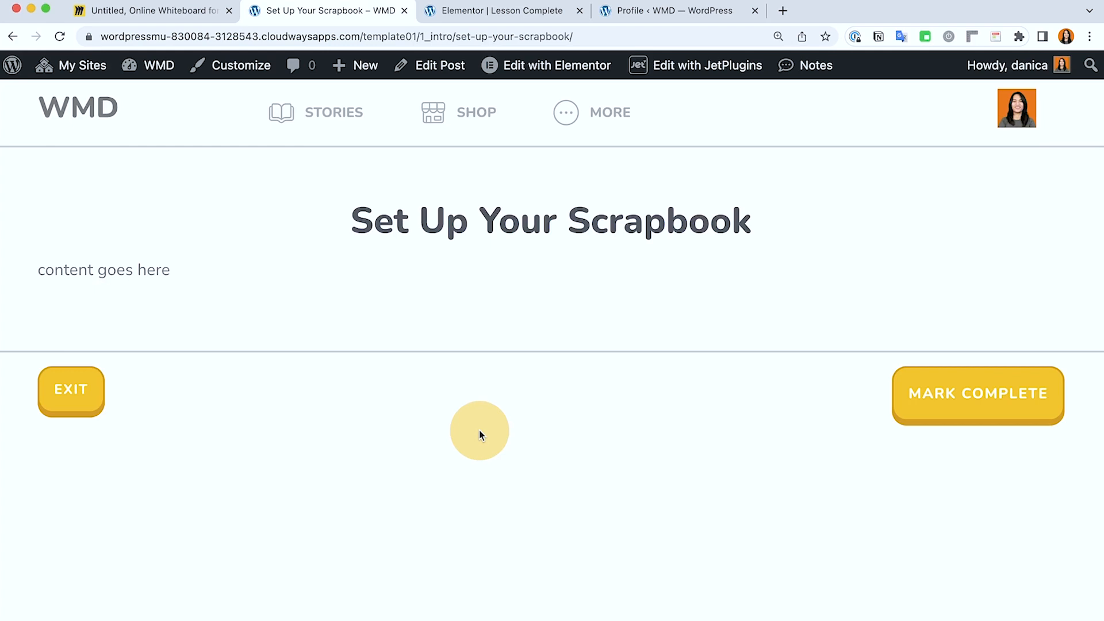
{"action": "left_click", "coordinate": [502, 10]}
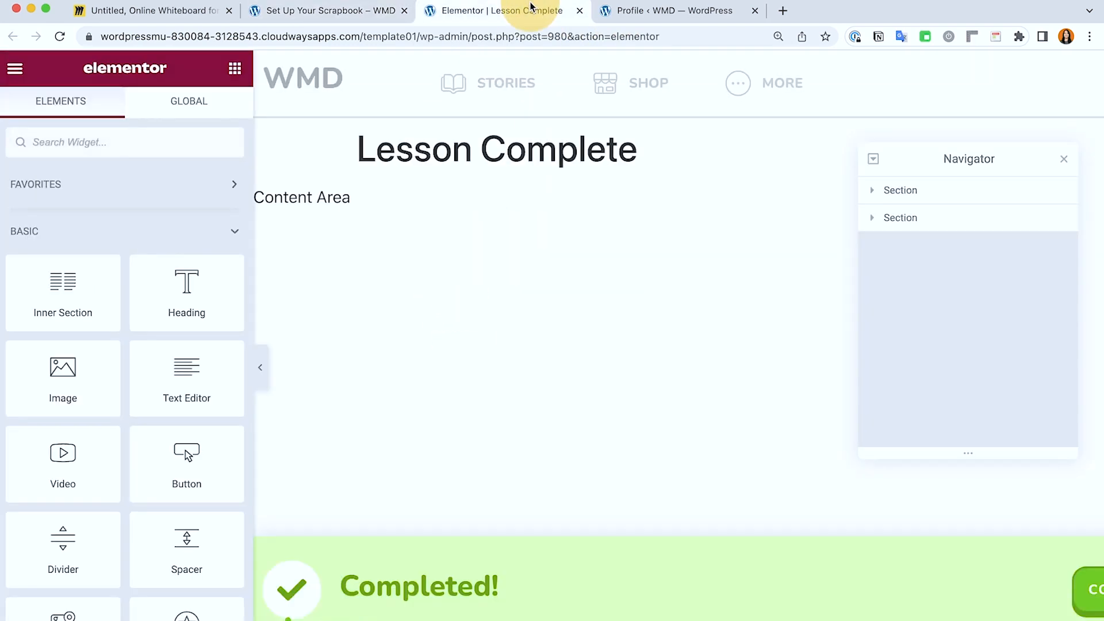
{"action": "mouse_move", "coordinate": [687, 390]}
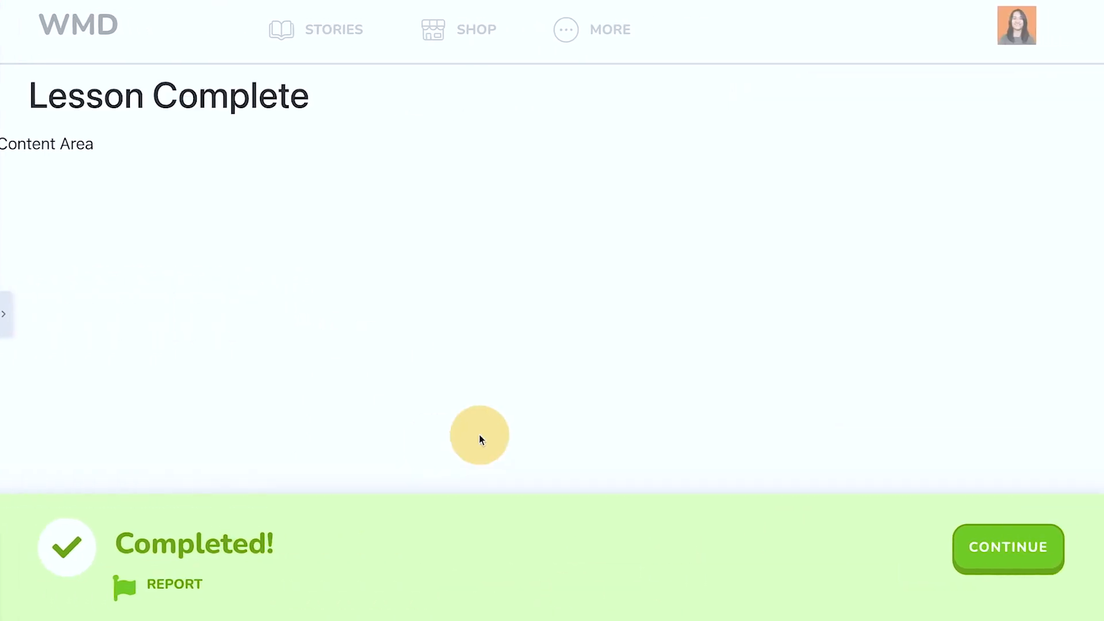
{"action": "mouse_move", "coordinate": [130, 510]}
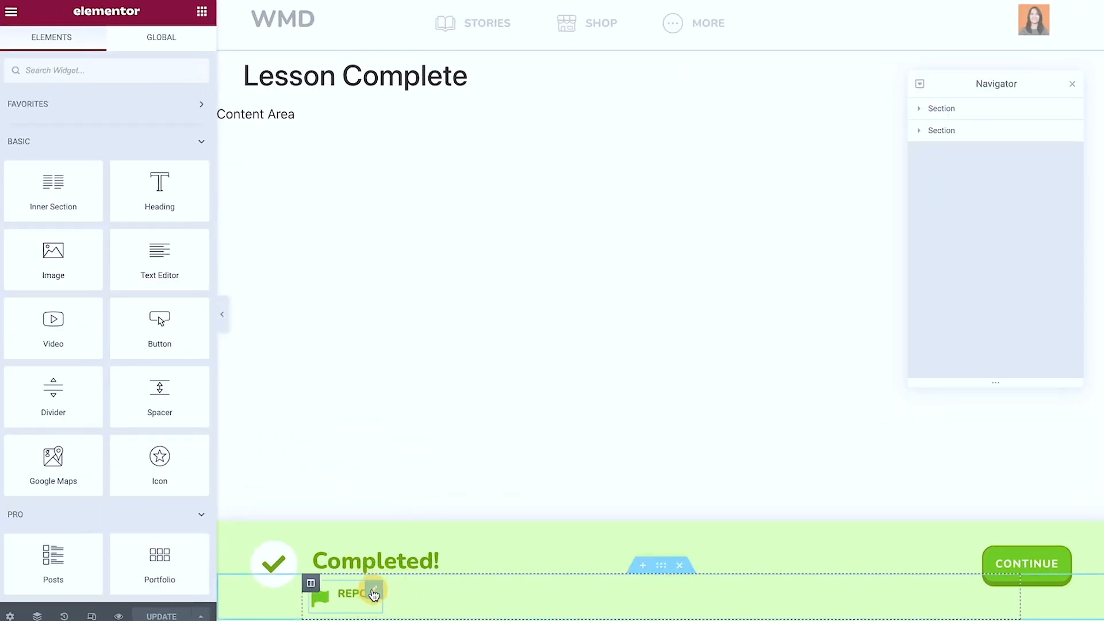
Select the REPORT icon box and CONTINUE button, then view the popup's own settings.
{"action": "left_click", "coordinate": [373, 594]}
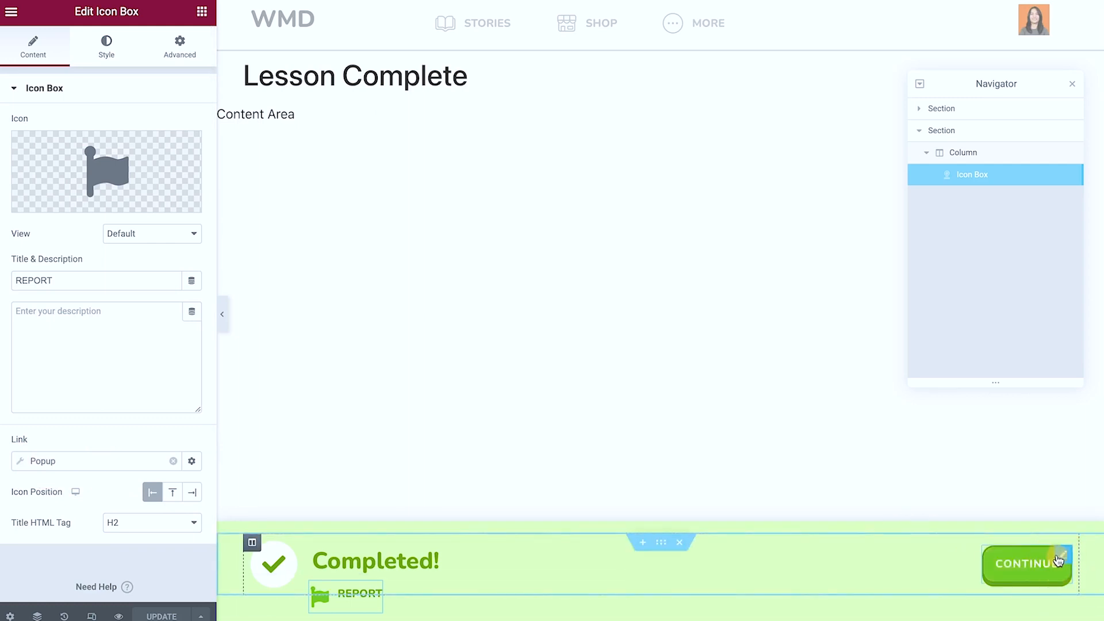
{"action": "left_click", "coordinate": [1027, 565]}
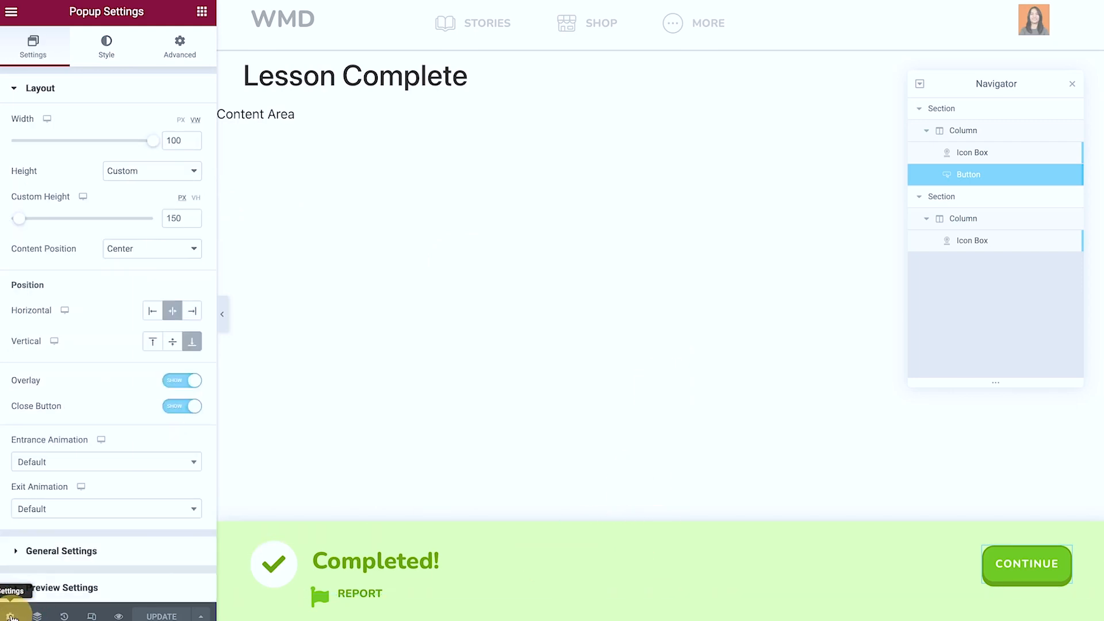
{"action": "left_click", "coordinate": [179, 46]}
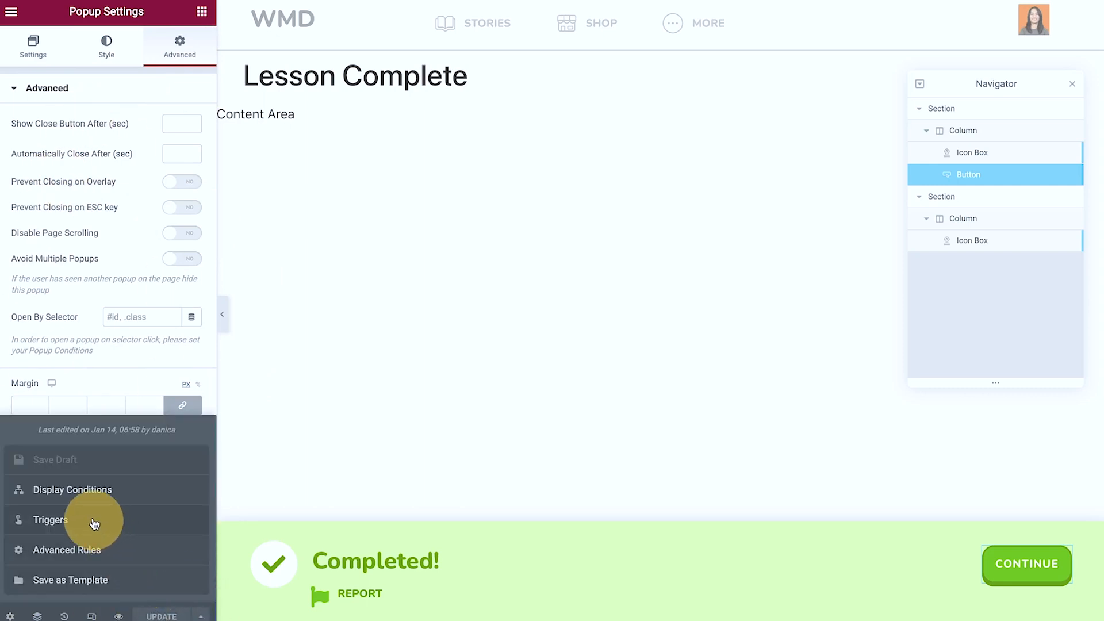
Check the On Scroll To Element trigger and its selector, then return to the Set Up Your Scrapbook page.
{"action": "left_click", "coordinate": [48, 520]}
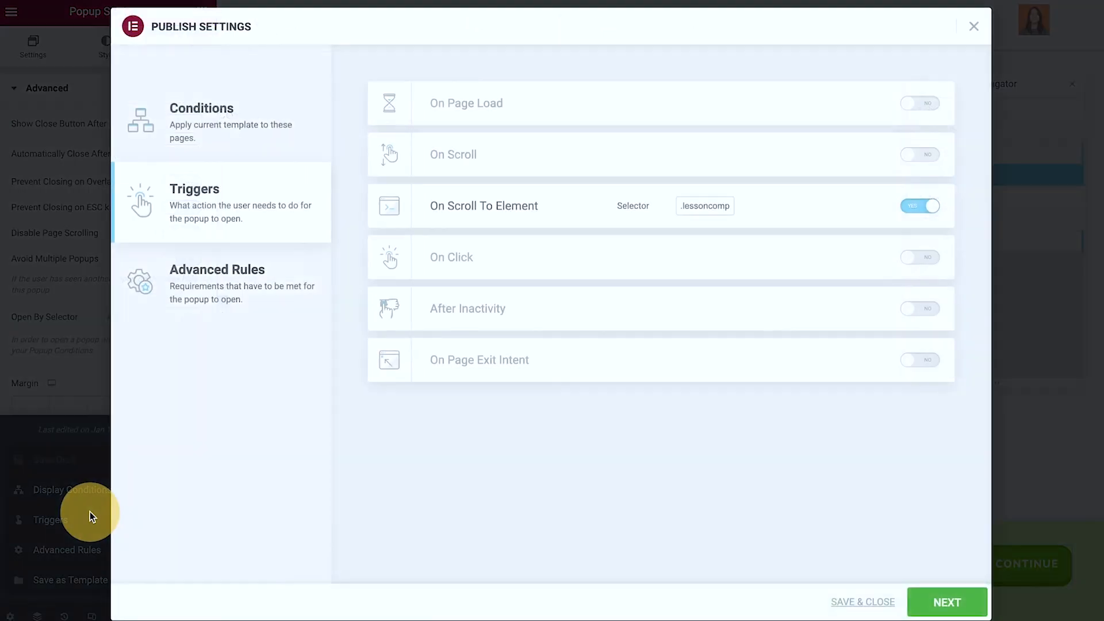
{"action": "mouse_move", "coordinate": [483, 219]}
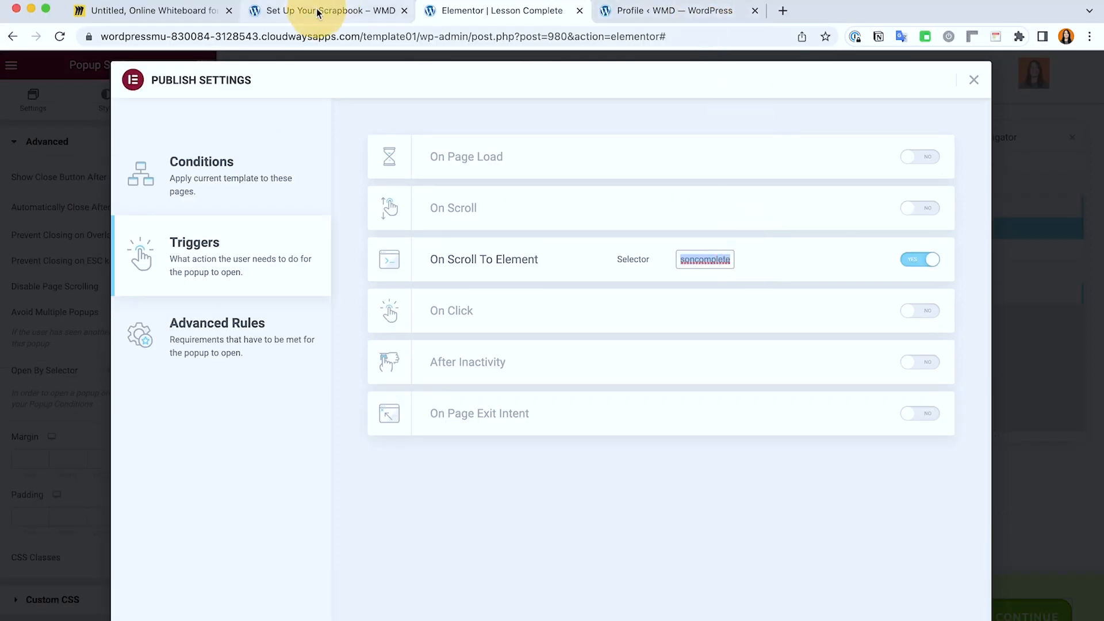
{"action": "left_click", "coordinate": [328, 10]}
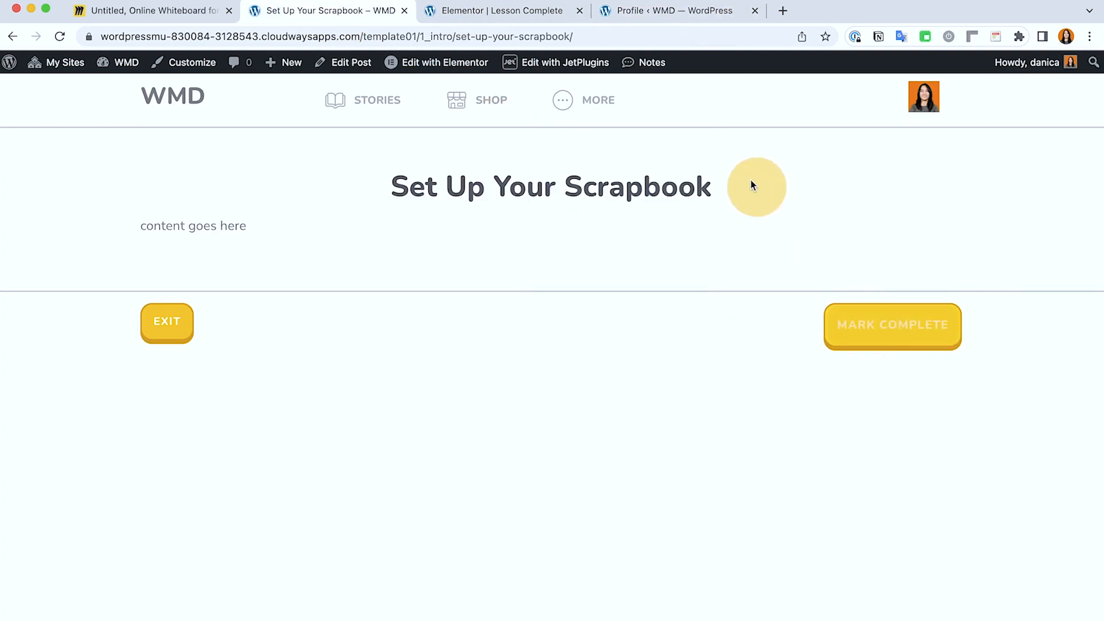
Edit the single lesson template and inspect the Complete Button - Indicator's advanced CSS class settings.
{"action": "left_click", "coordinate": [436, 63]}
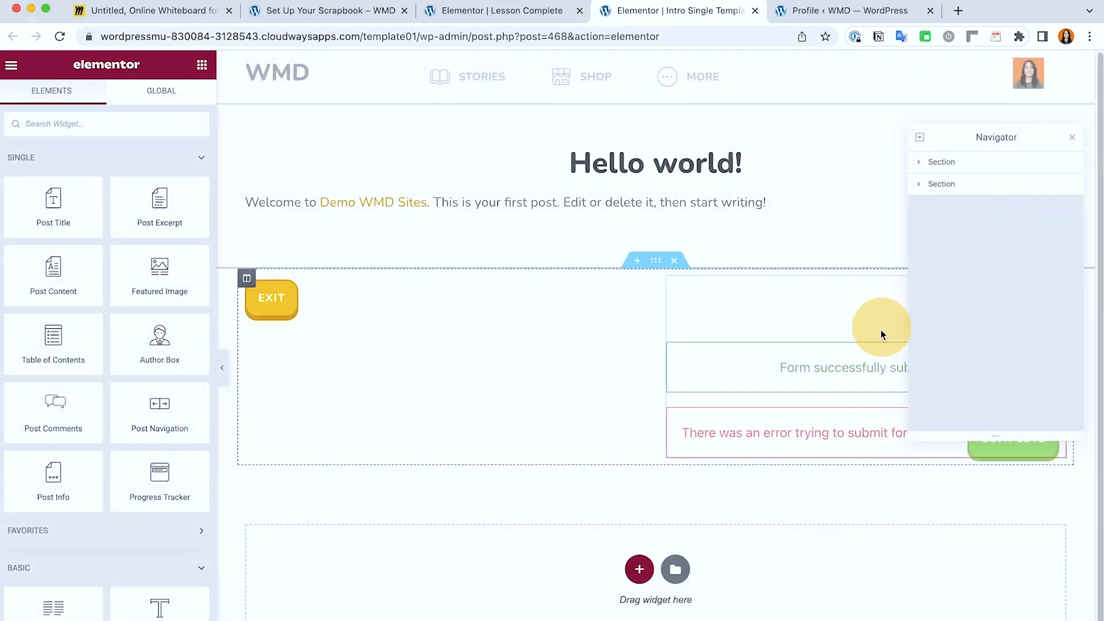
{"action": "left_click", "coordinate": [919, 184]}
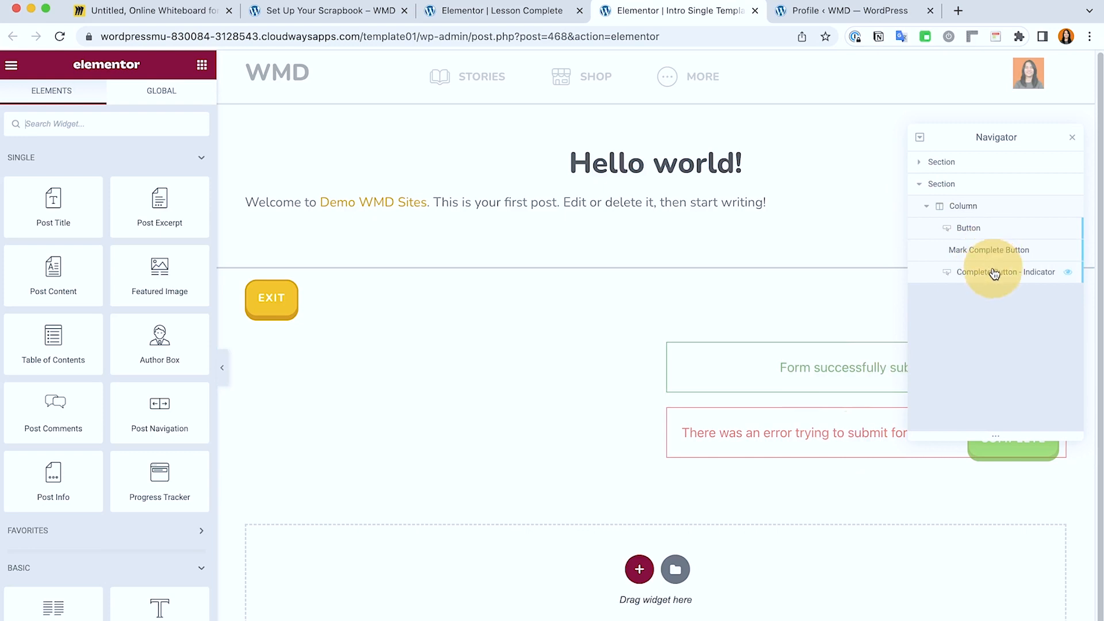
{"action": "left_click", "coordinate": [993, 271]}
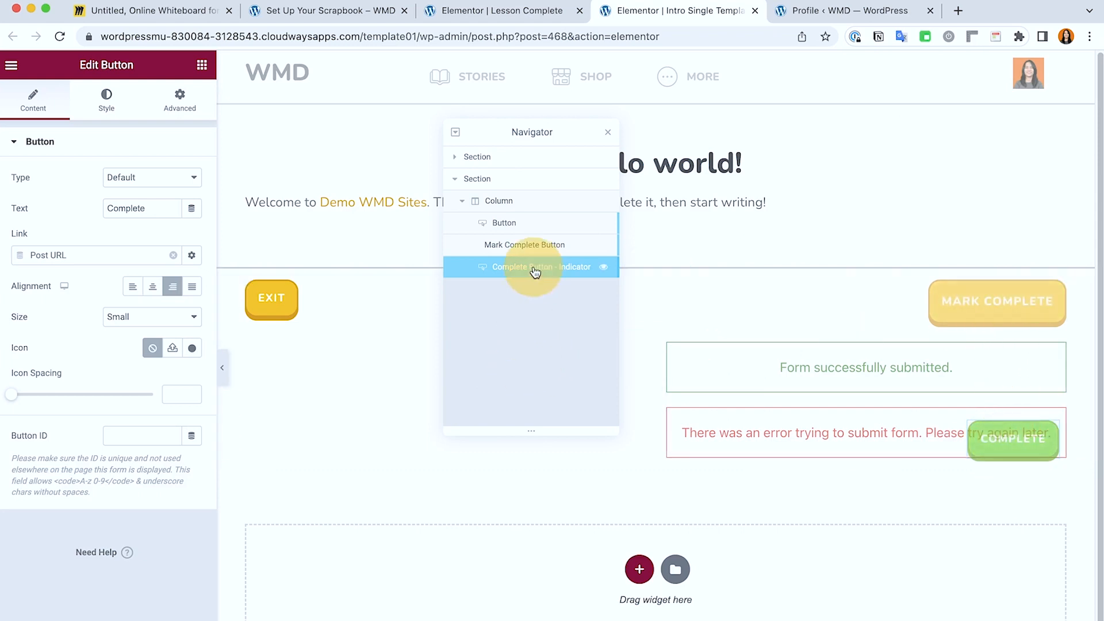
{"action": "left_click", "coordinate": [179, 99]}
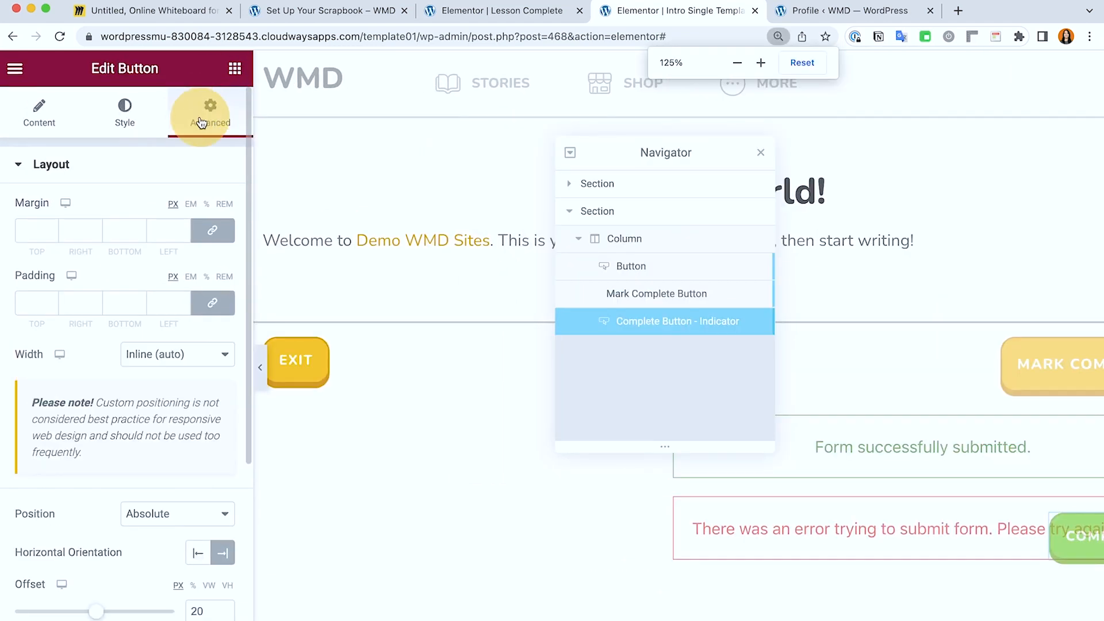
{"action": "scroll", "scroll_direction": "down", "scroll_amount": 3}
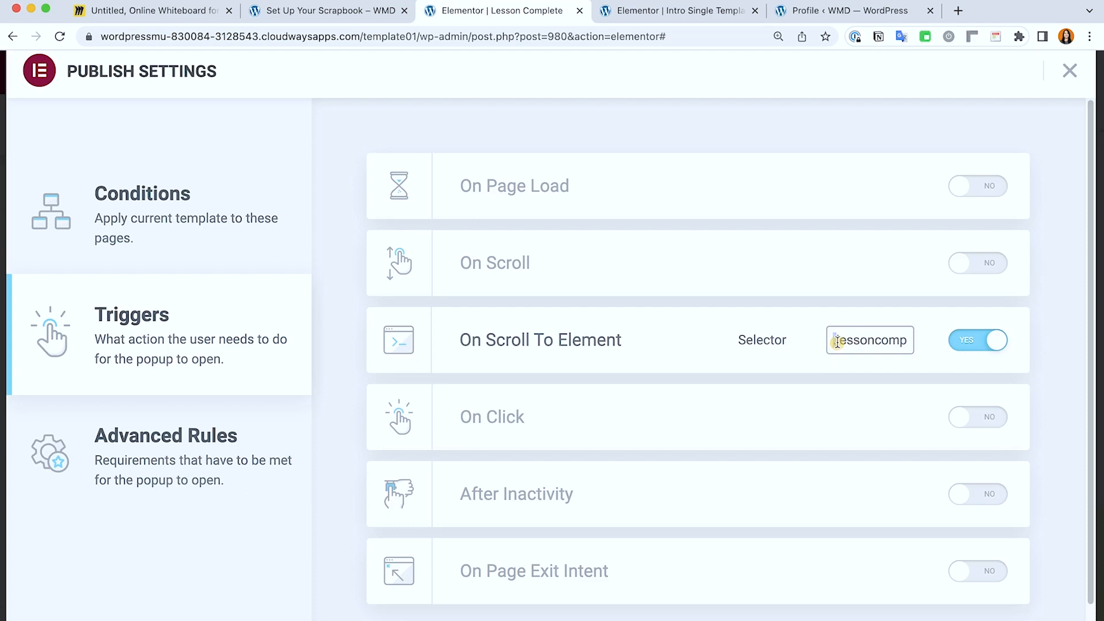
Return to the popup tab to confirm the On Scroll To Element class selector.
{"action": "left_click", "coordinate": [678, 10]}
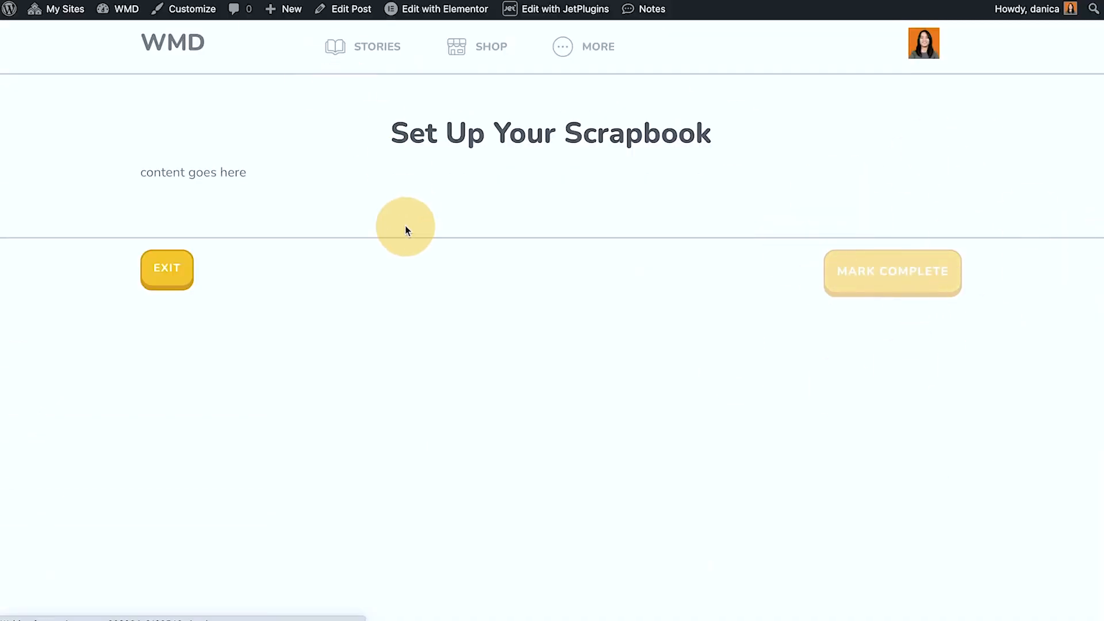
Mark the Set Up Your Scrapbook lesson complete so the Completed! popup slides in.
{"action": "left_click", "coordinate": [893, 271]}
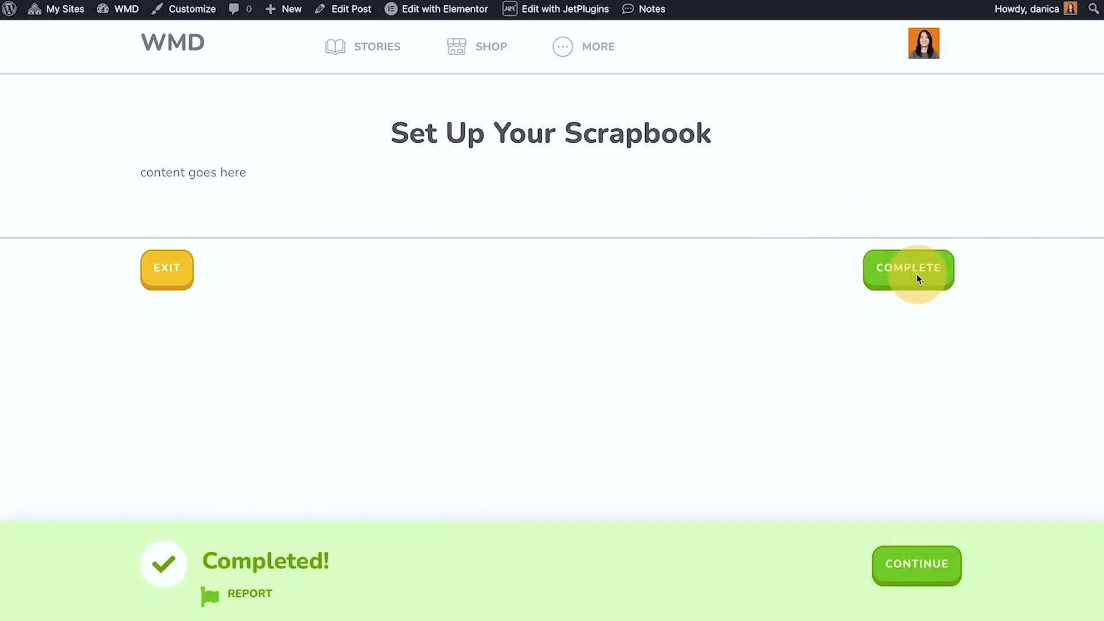
{"action": "mouse_move", "coordinate": [856, 584]}
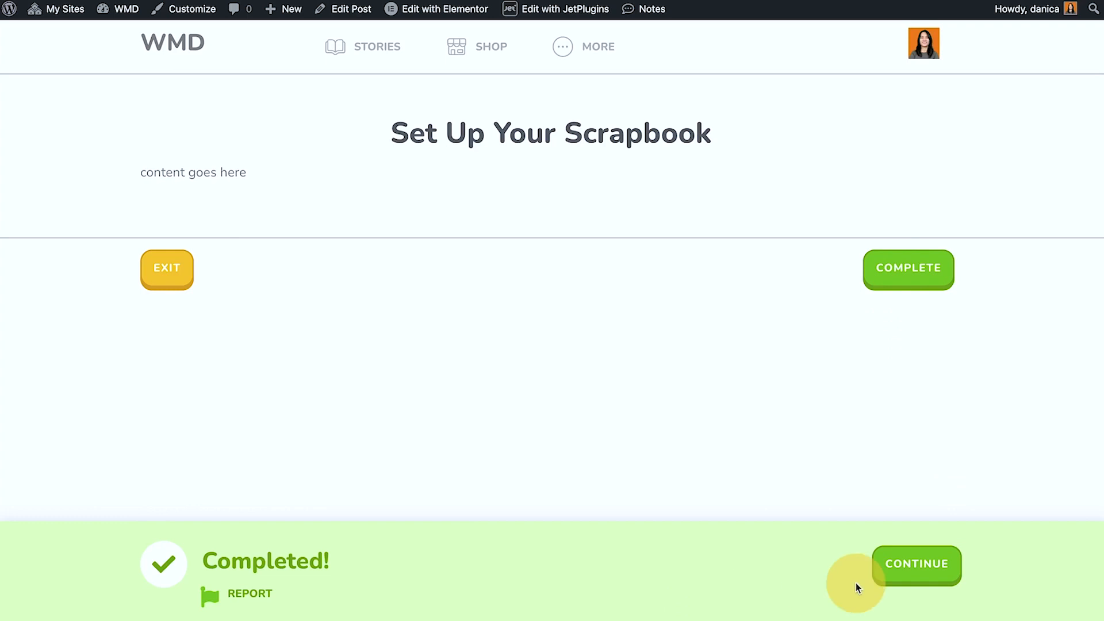